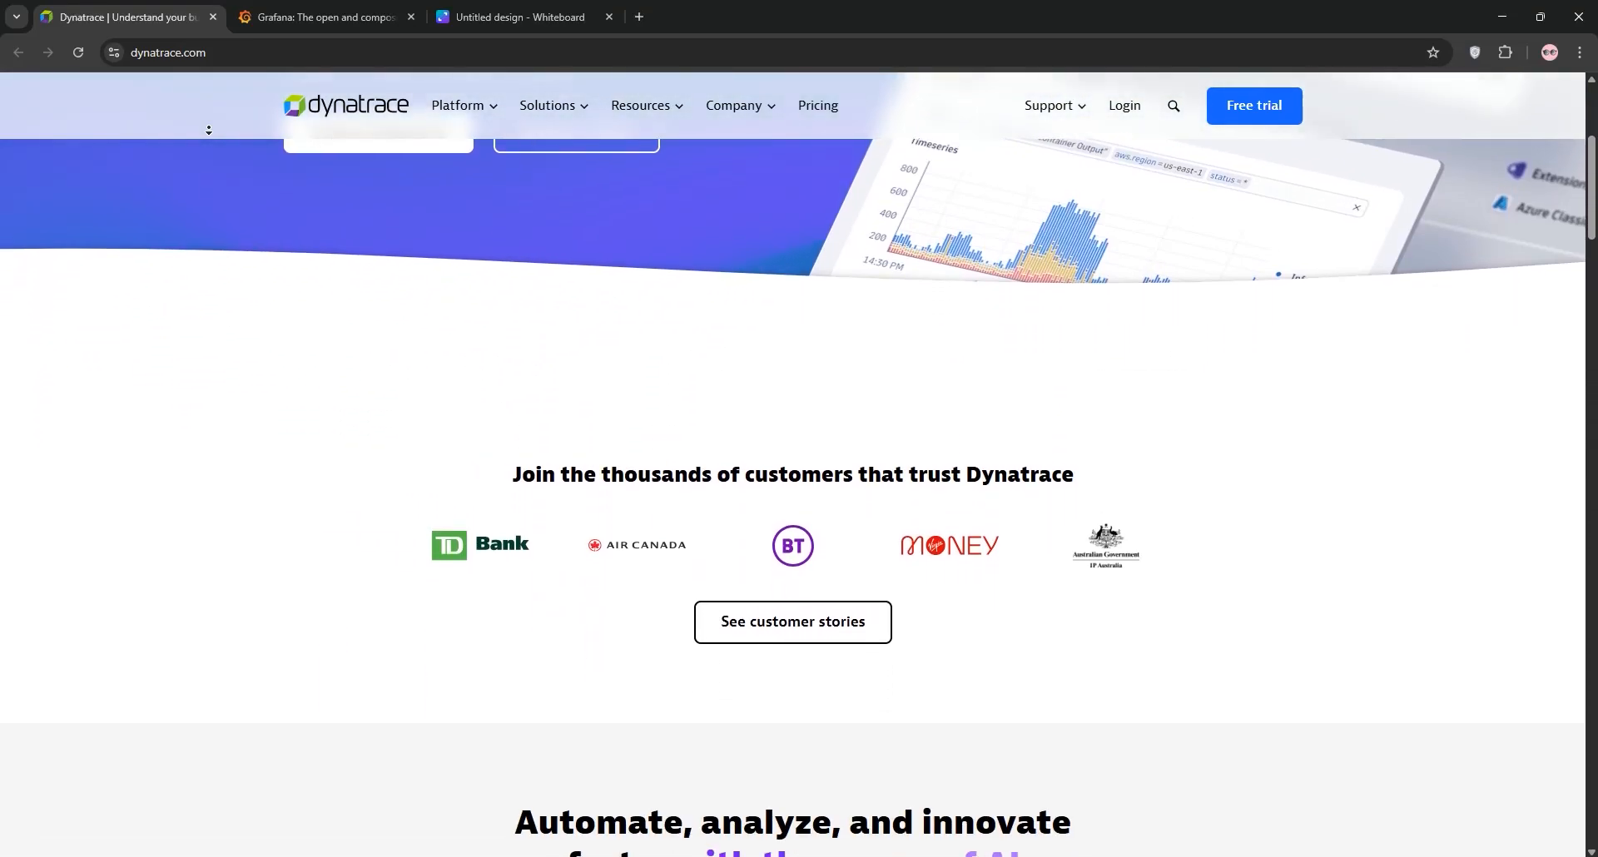
# Step: Scroll the dynatrace.com homepage from customer logos through features, stories and analyst recognition to the footer
pyautogui.scroll(-3)
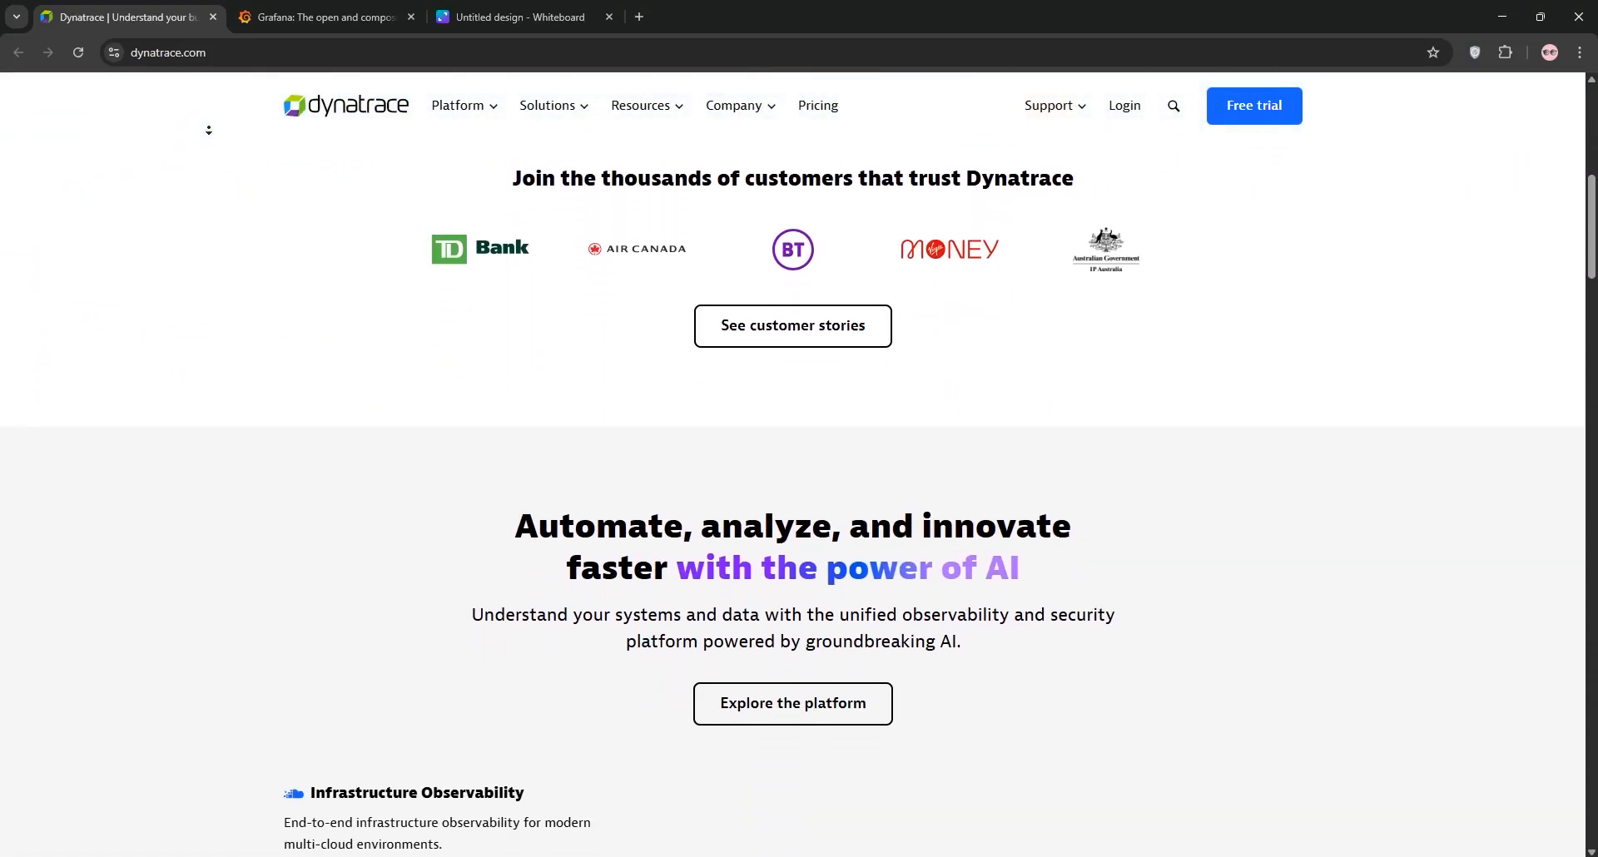
pyautogui.scroll(-3)
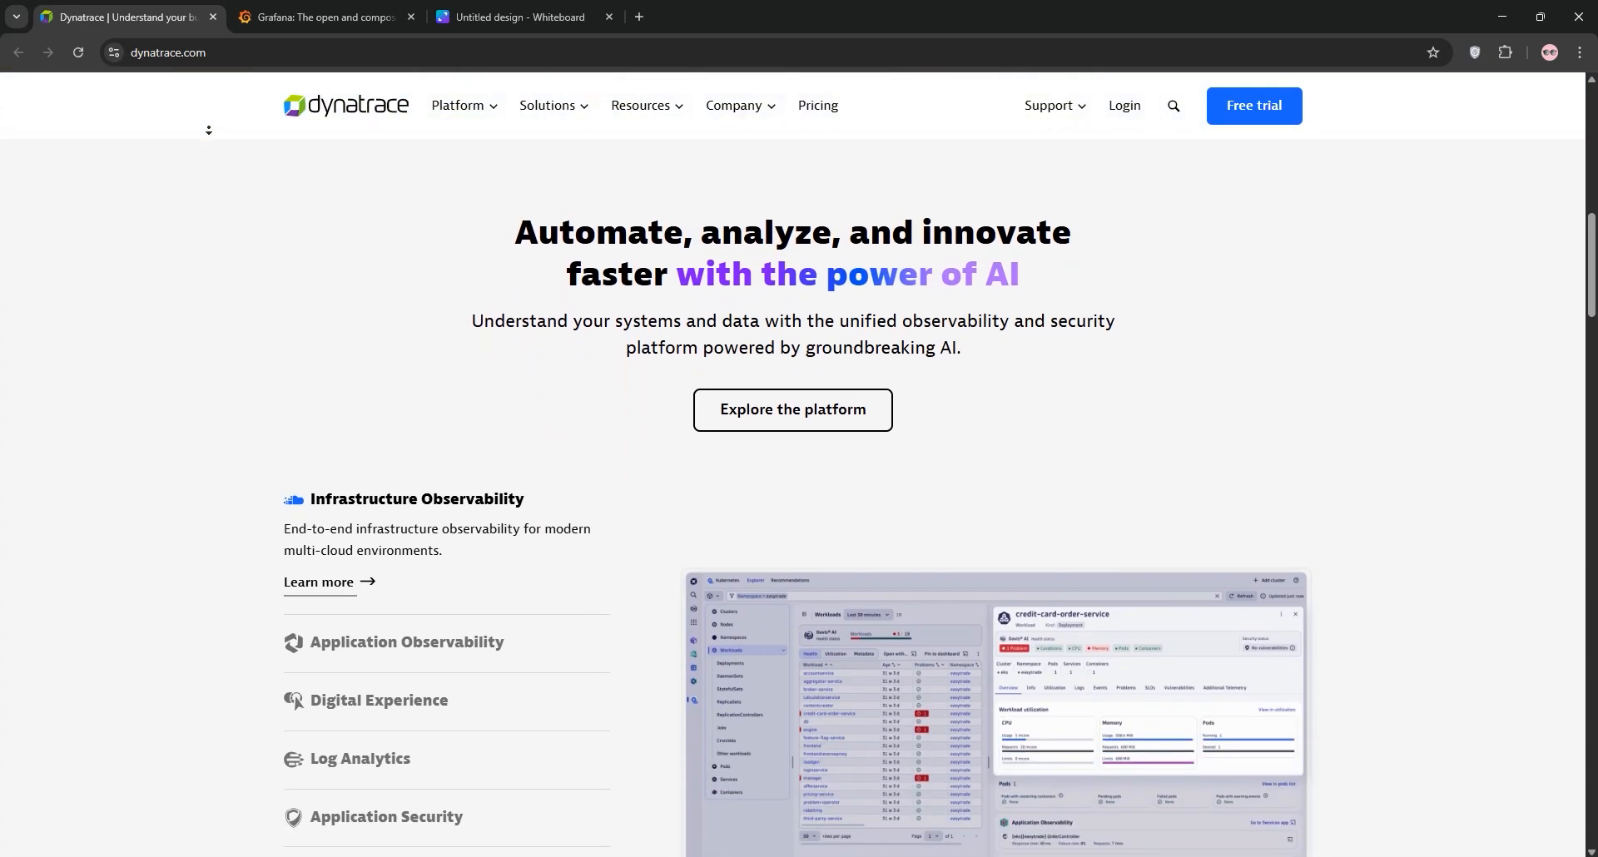
pyautogui.scroll(-3)
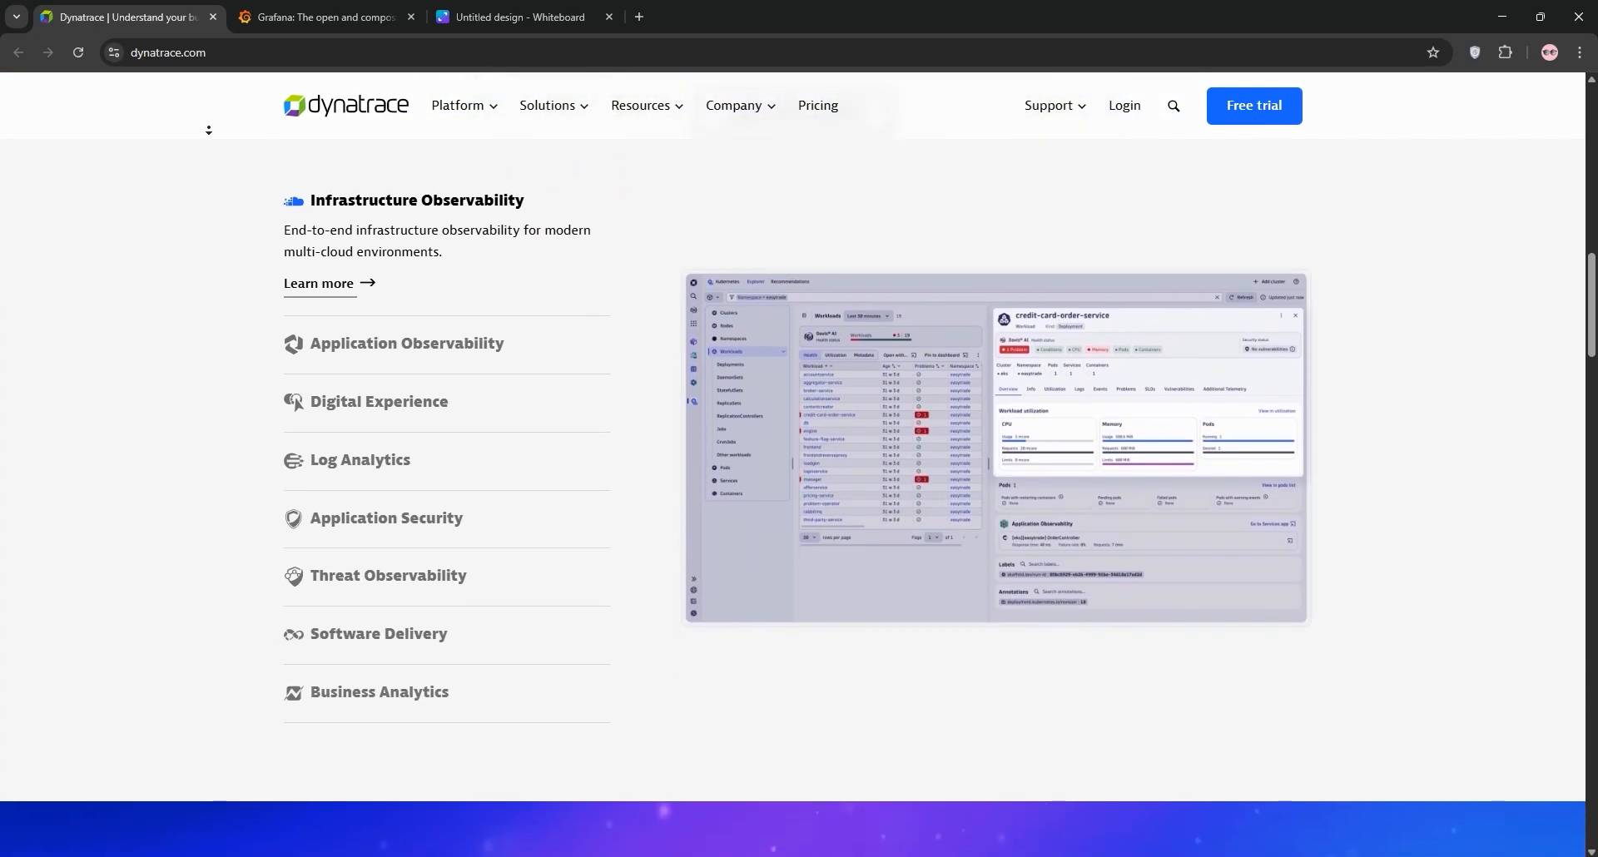
pyautogui.scroll(-3)
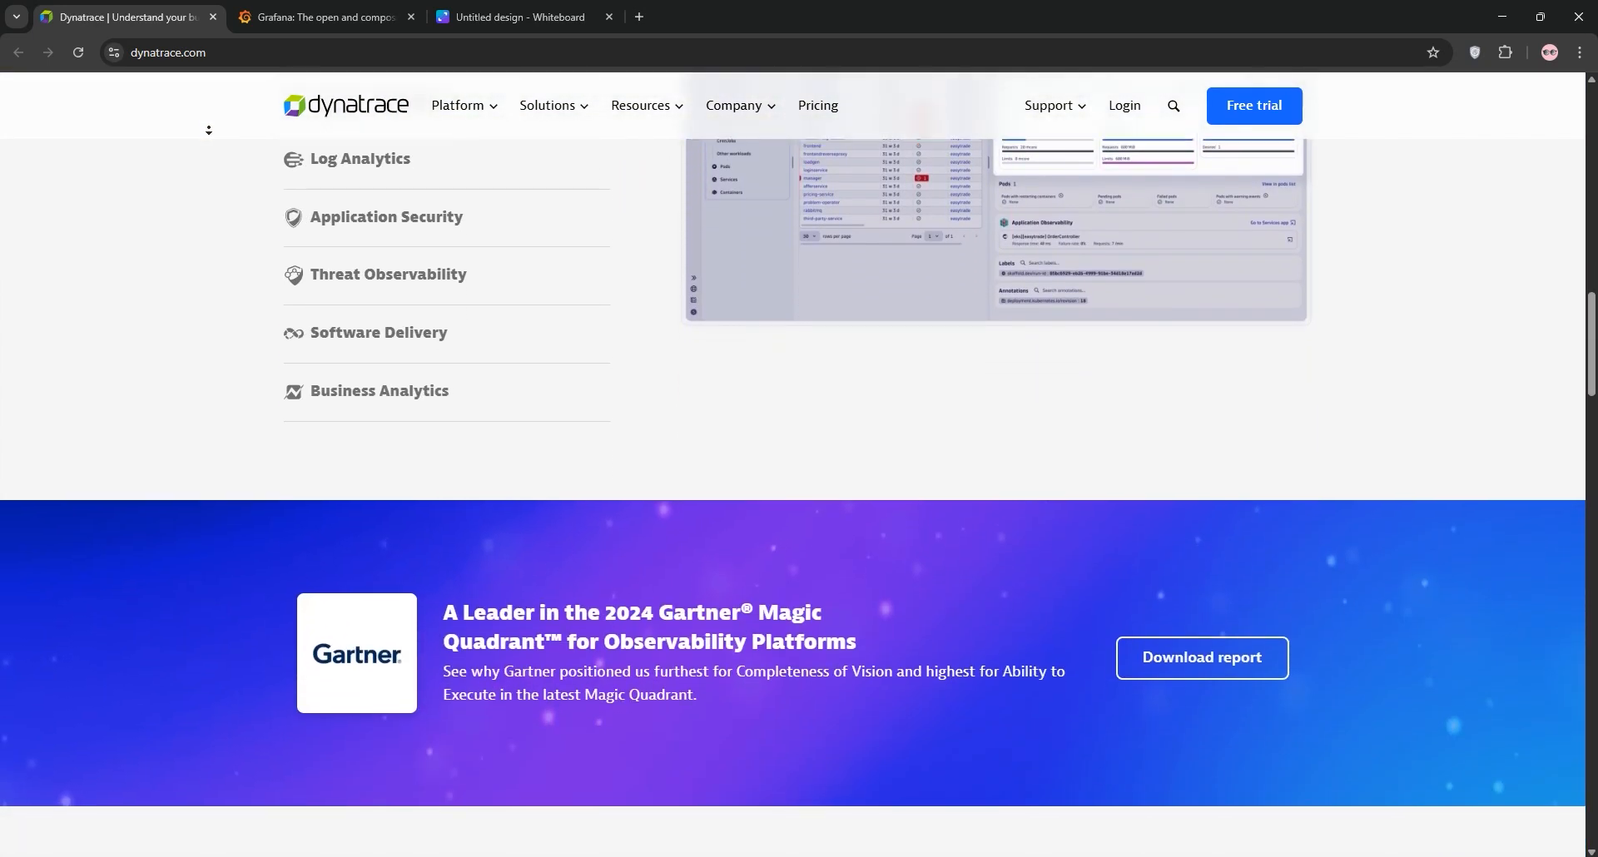
pyautogui.scroll(-3)
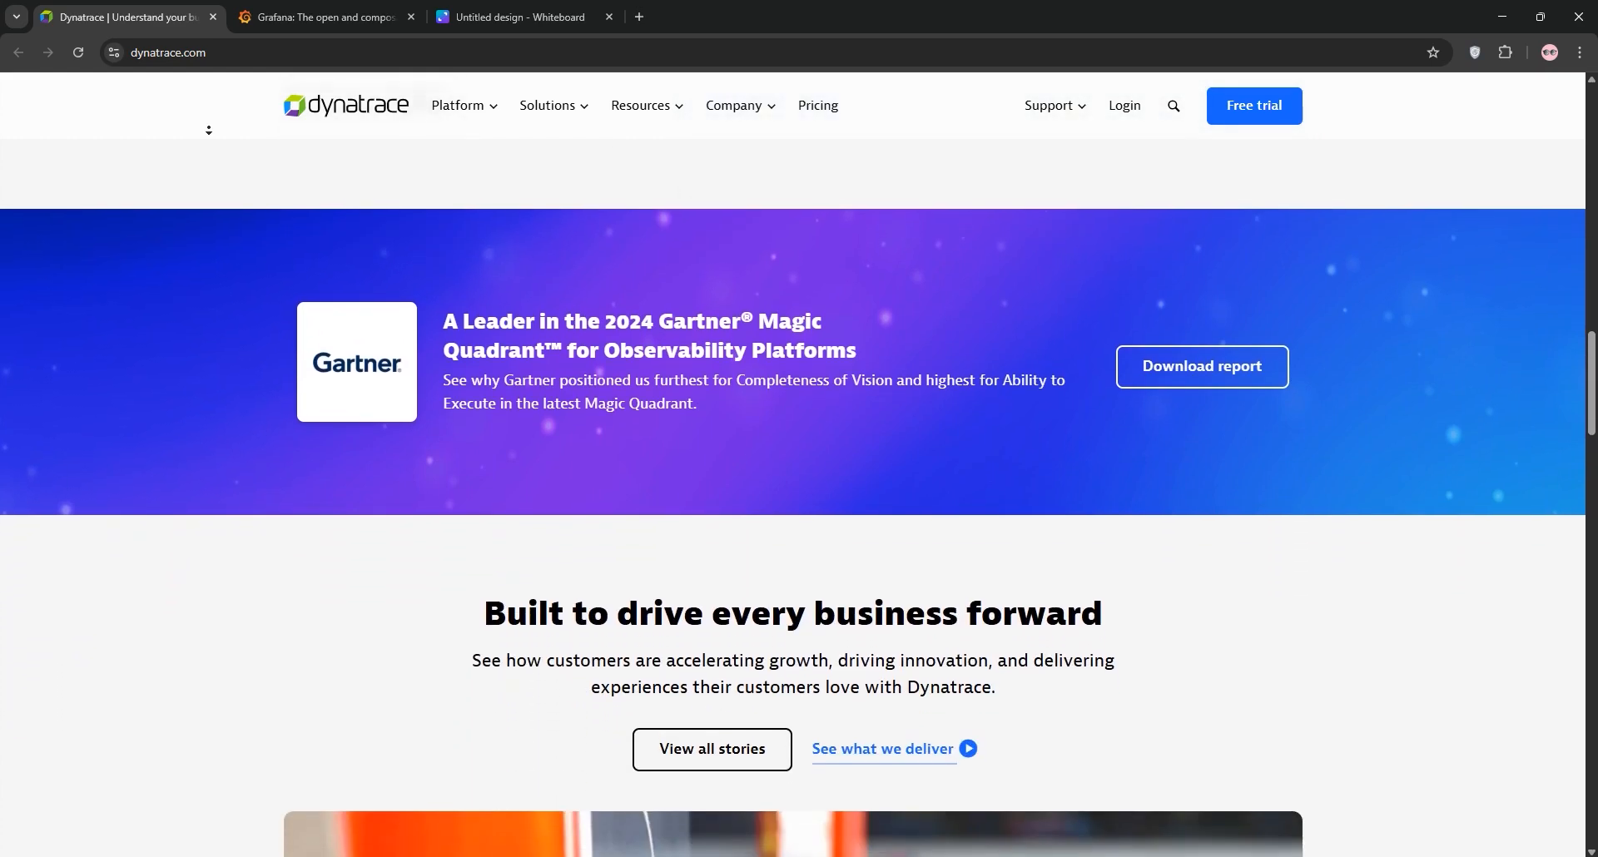
pyautogui.scroll(-3)
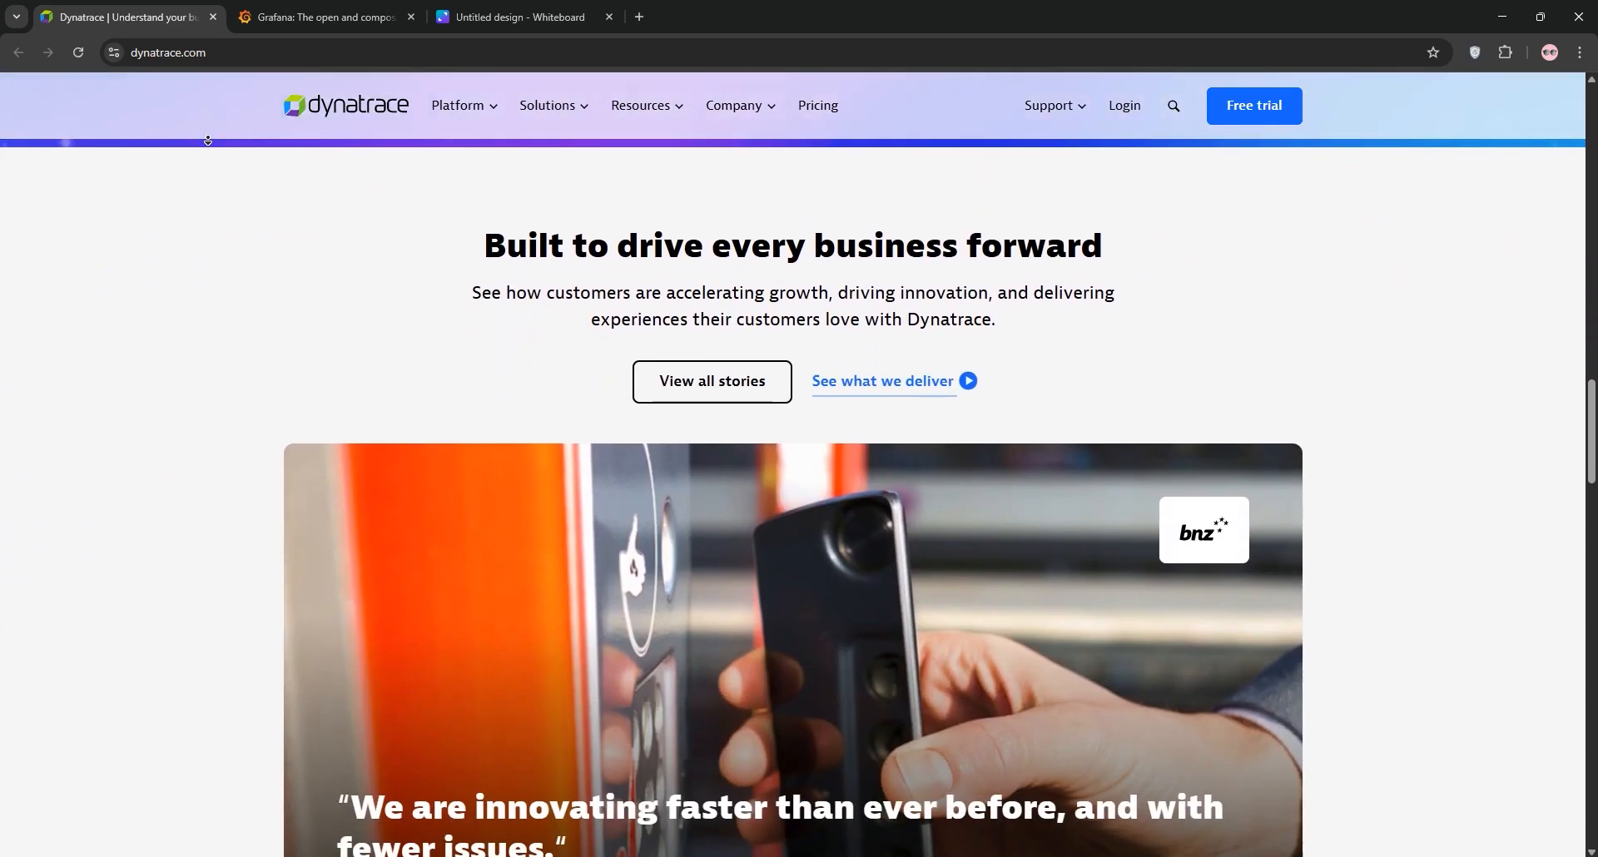
pyautogui.scroll(-3)
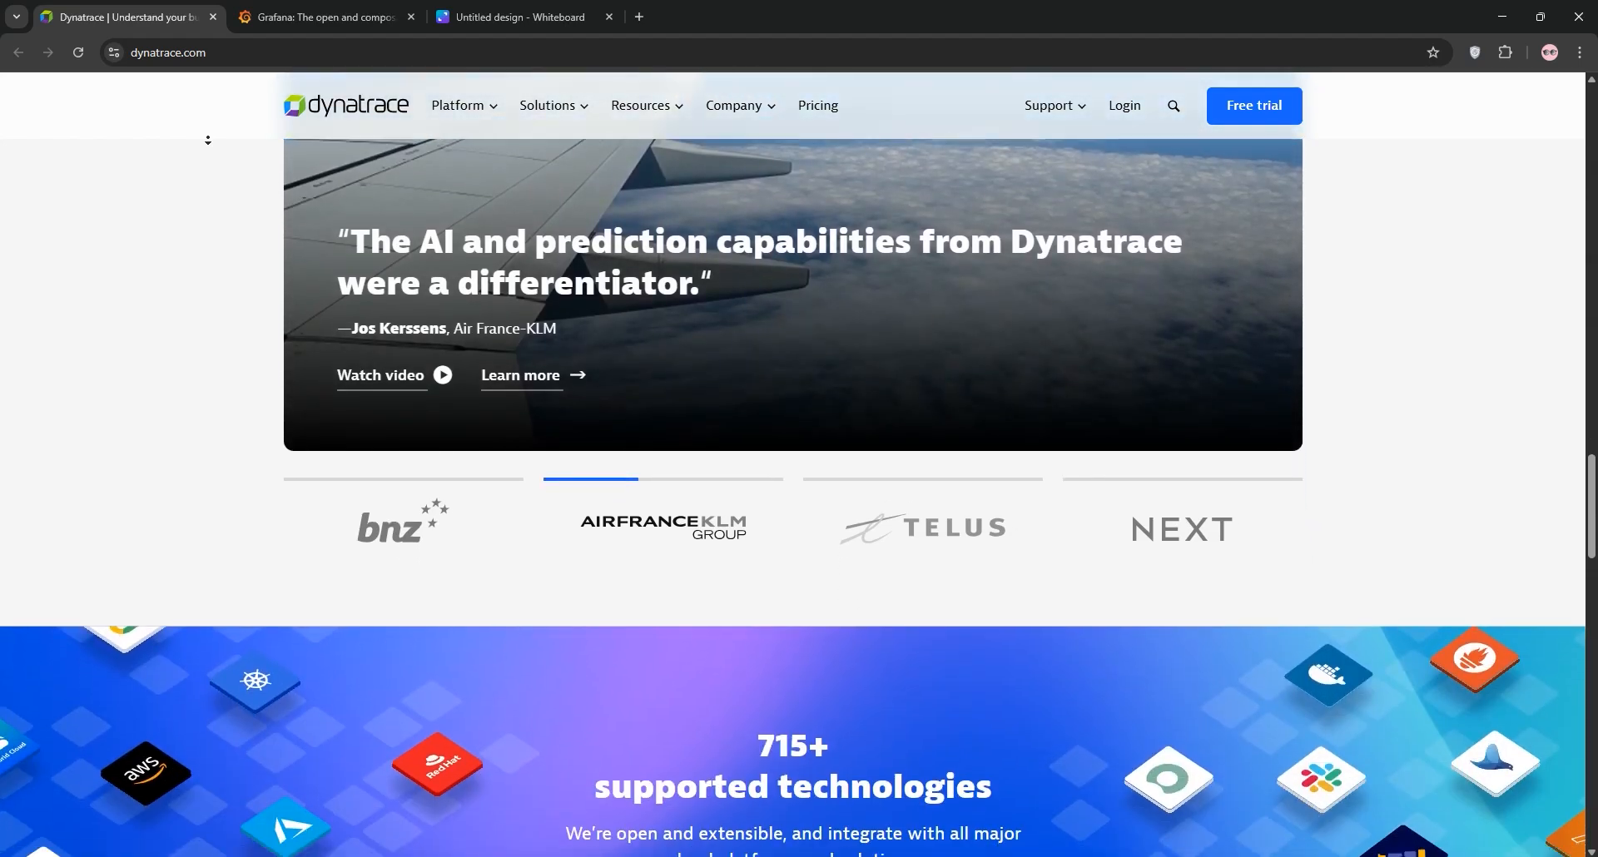
pyautogui.scroll(-3)
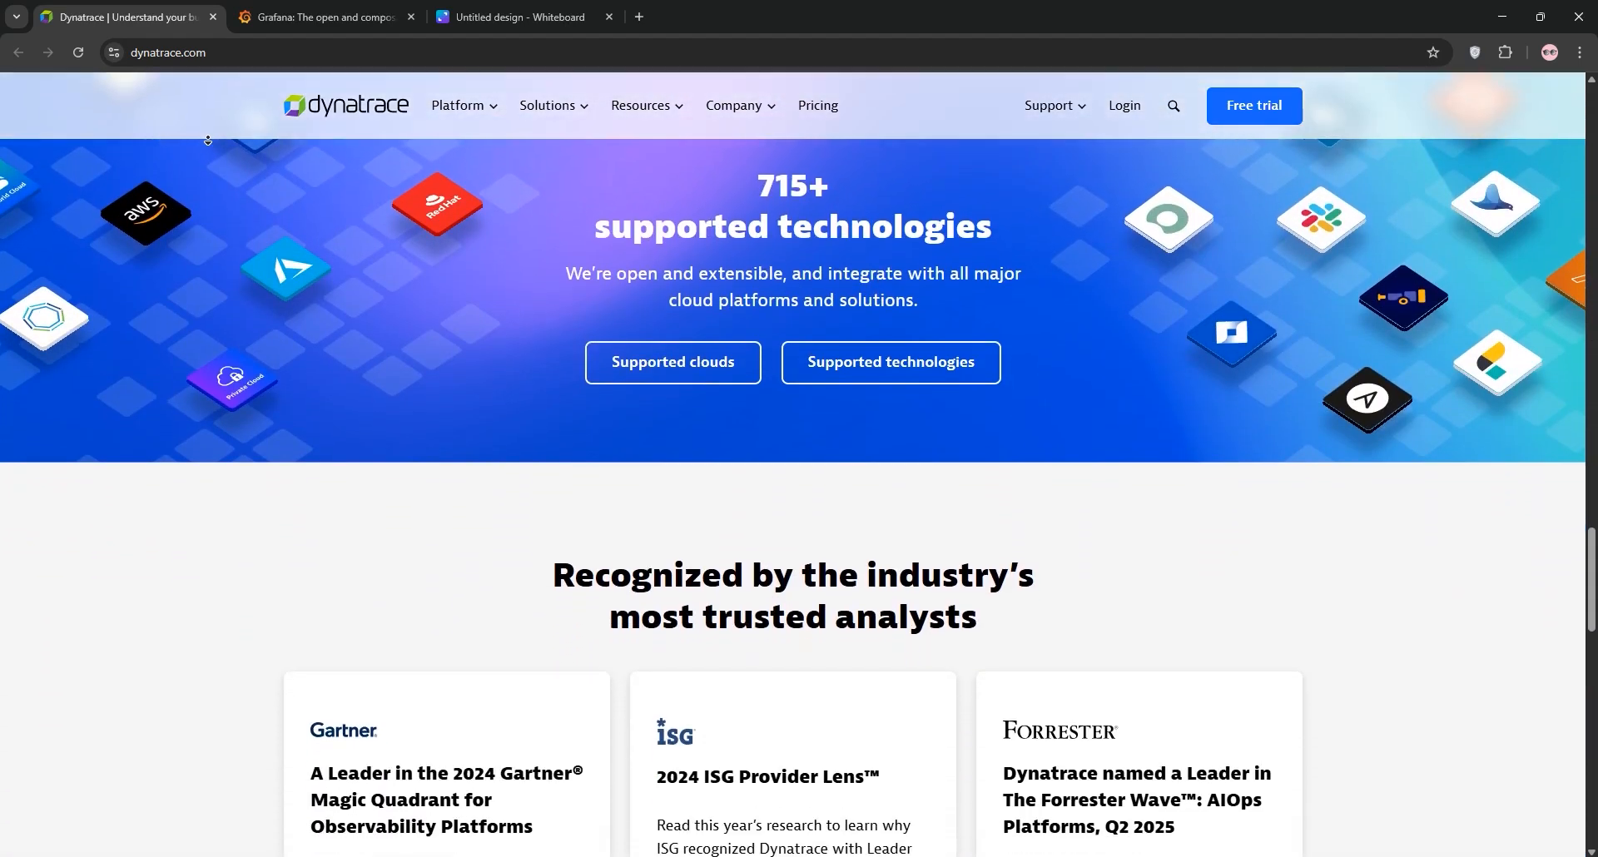
pyautogui.scroll(-3)
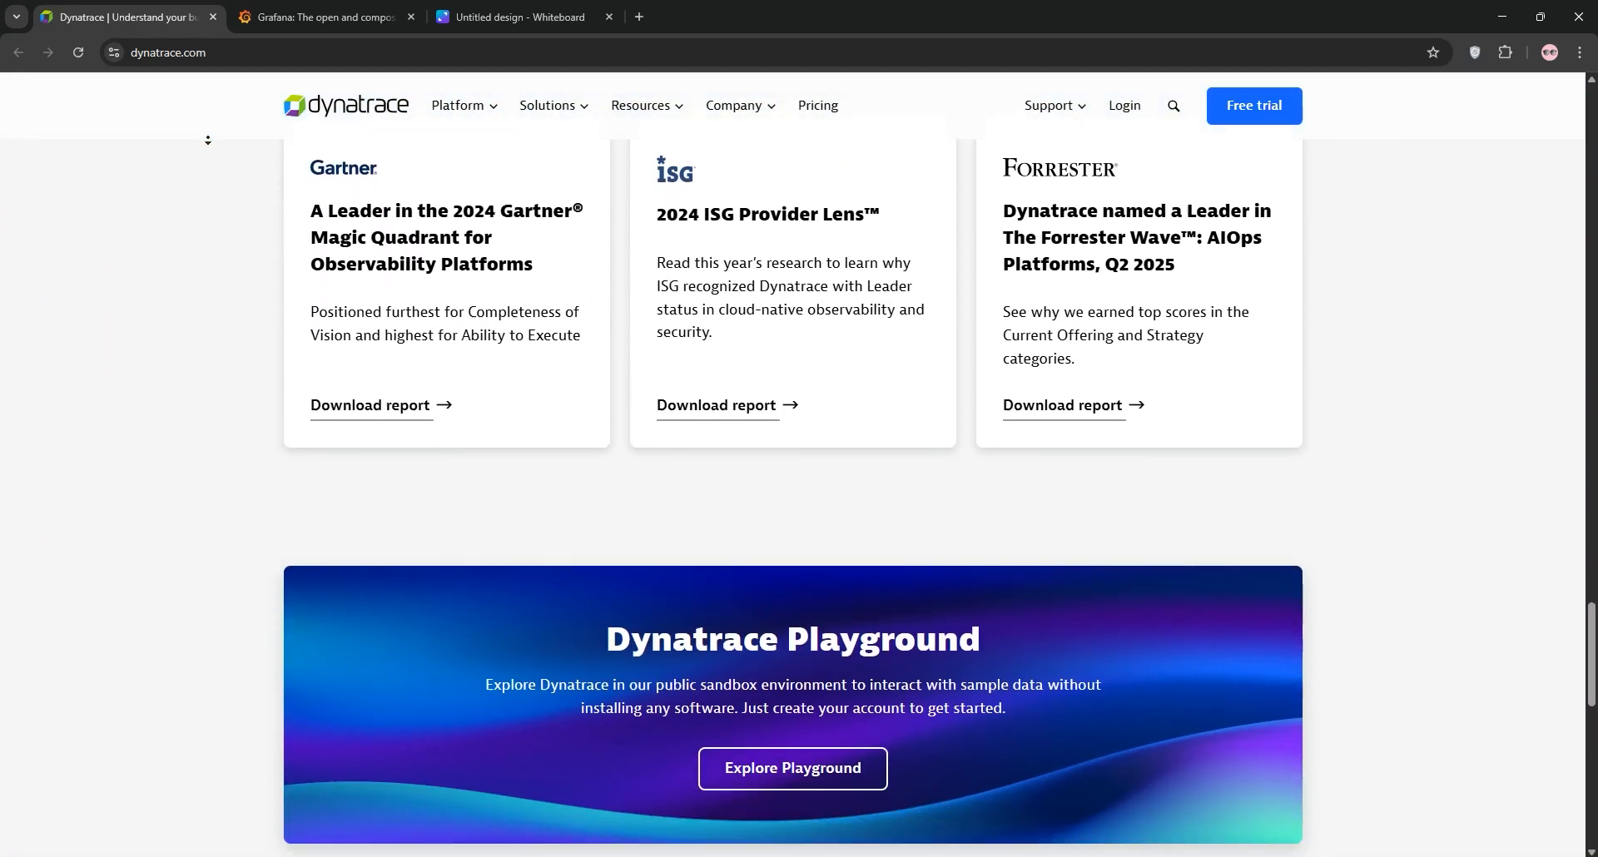
pyautogui.scroll(-3)
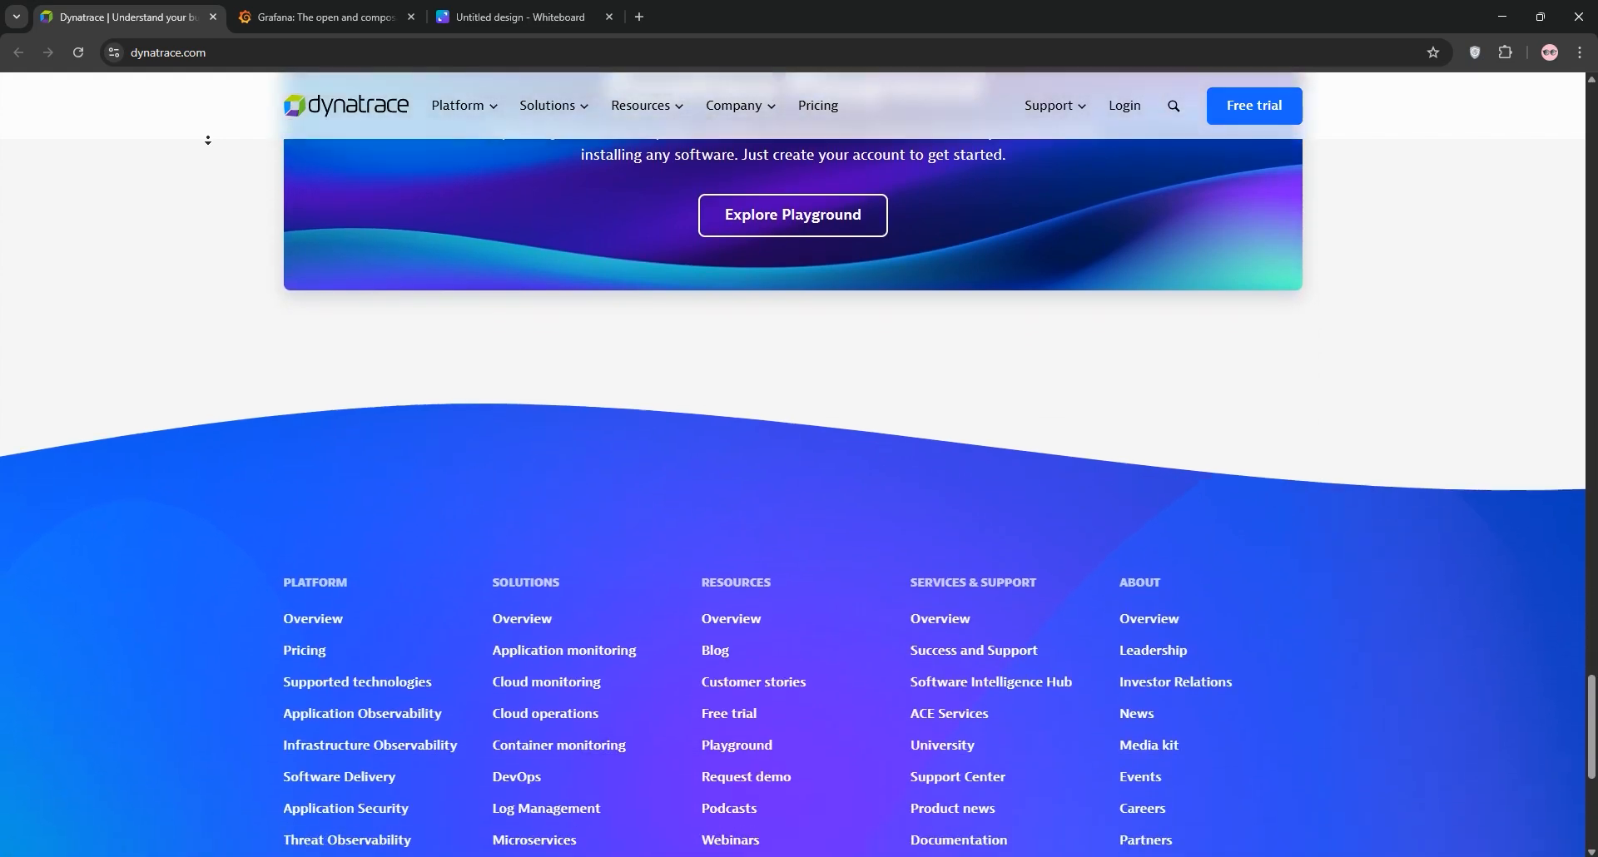
pyautogui.scroll(-3)
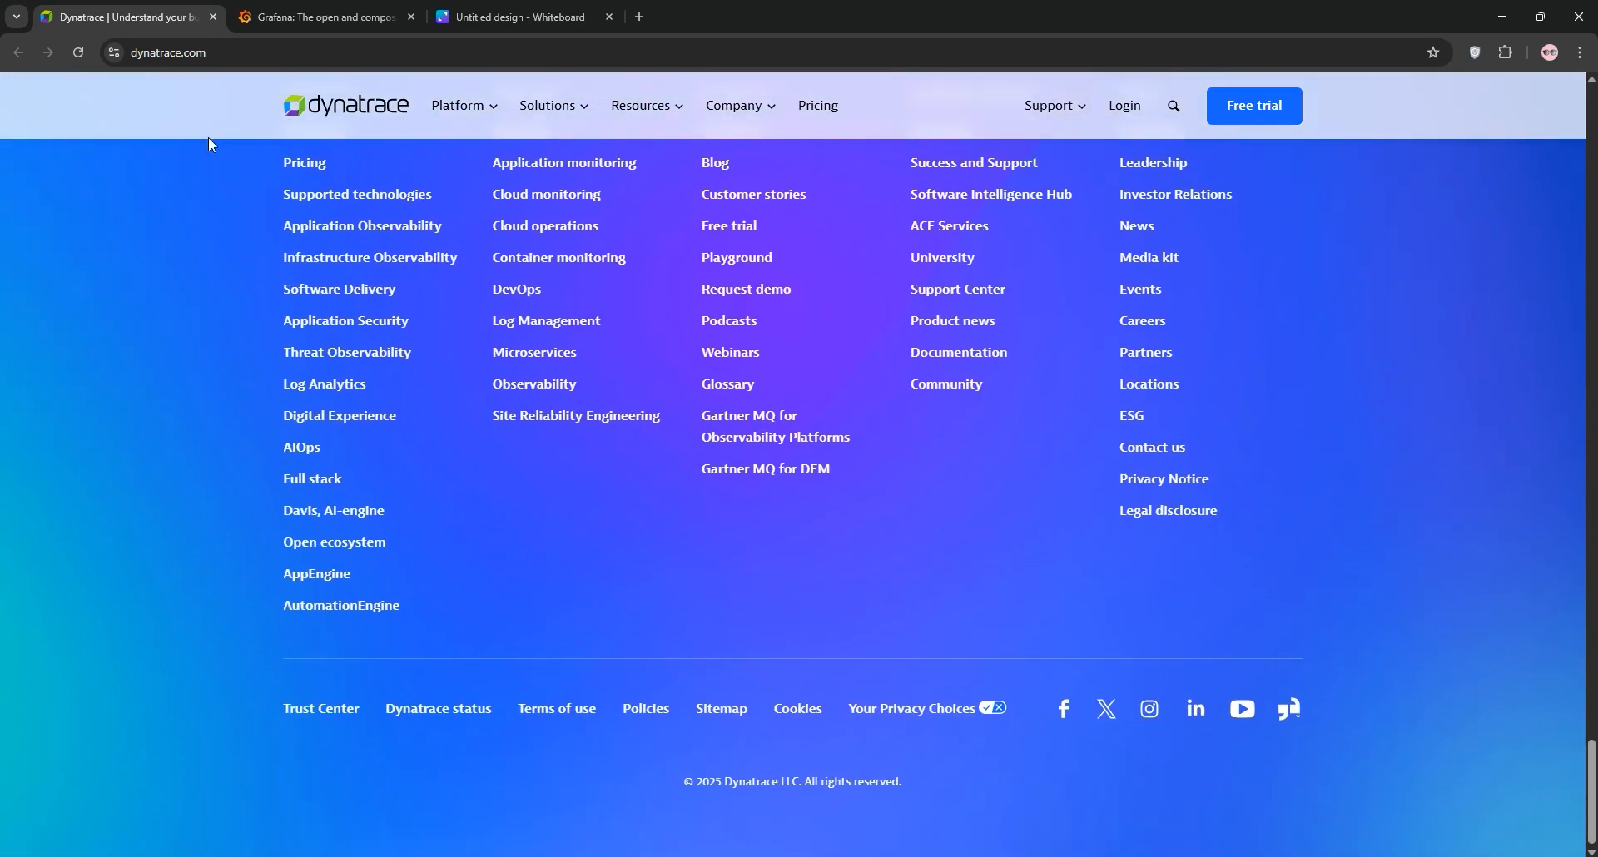
# Step: Browse the grafana.com homepage from the top down to its footer
pyautogui.click(327, 17)
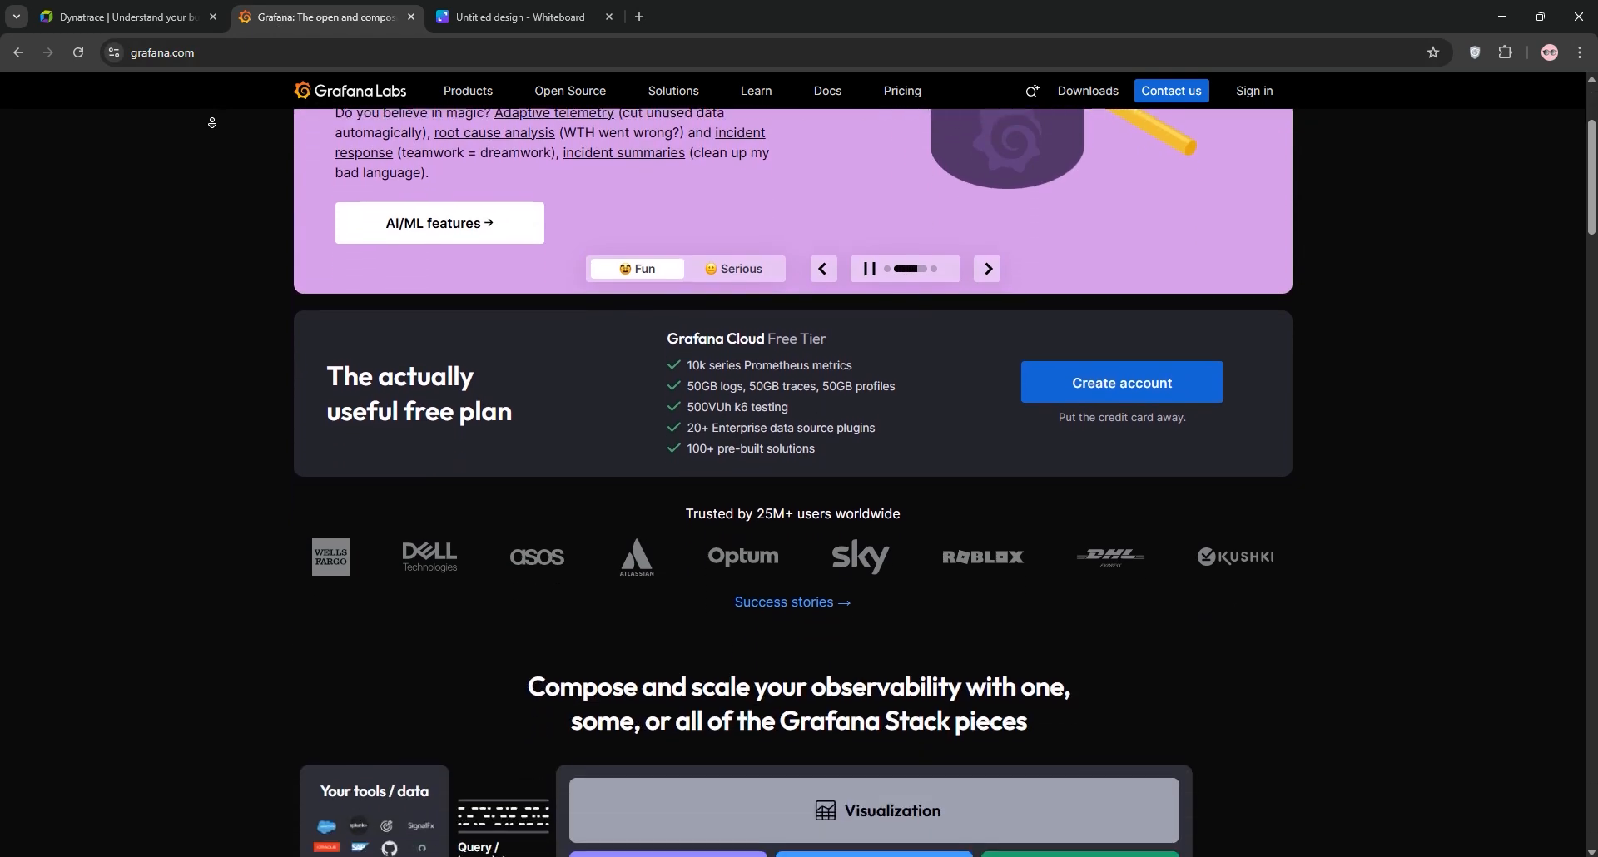
pyautogui.scroll(-3)
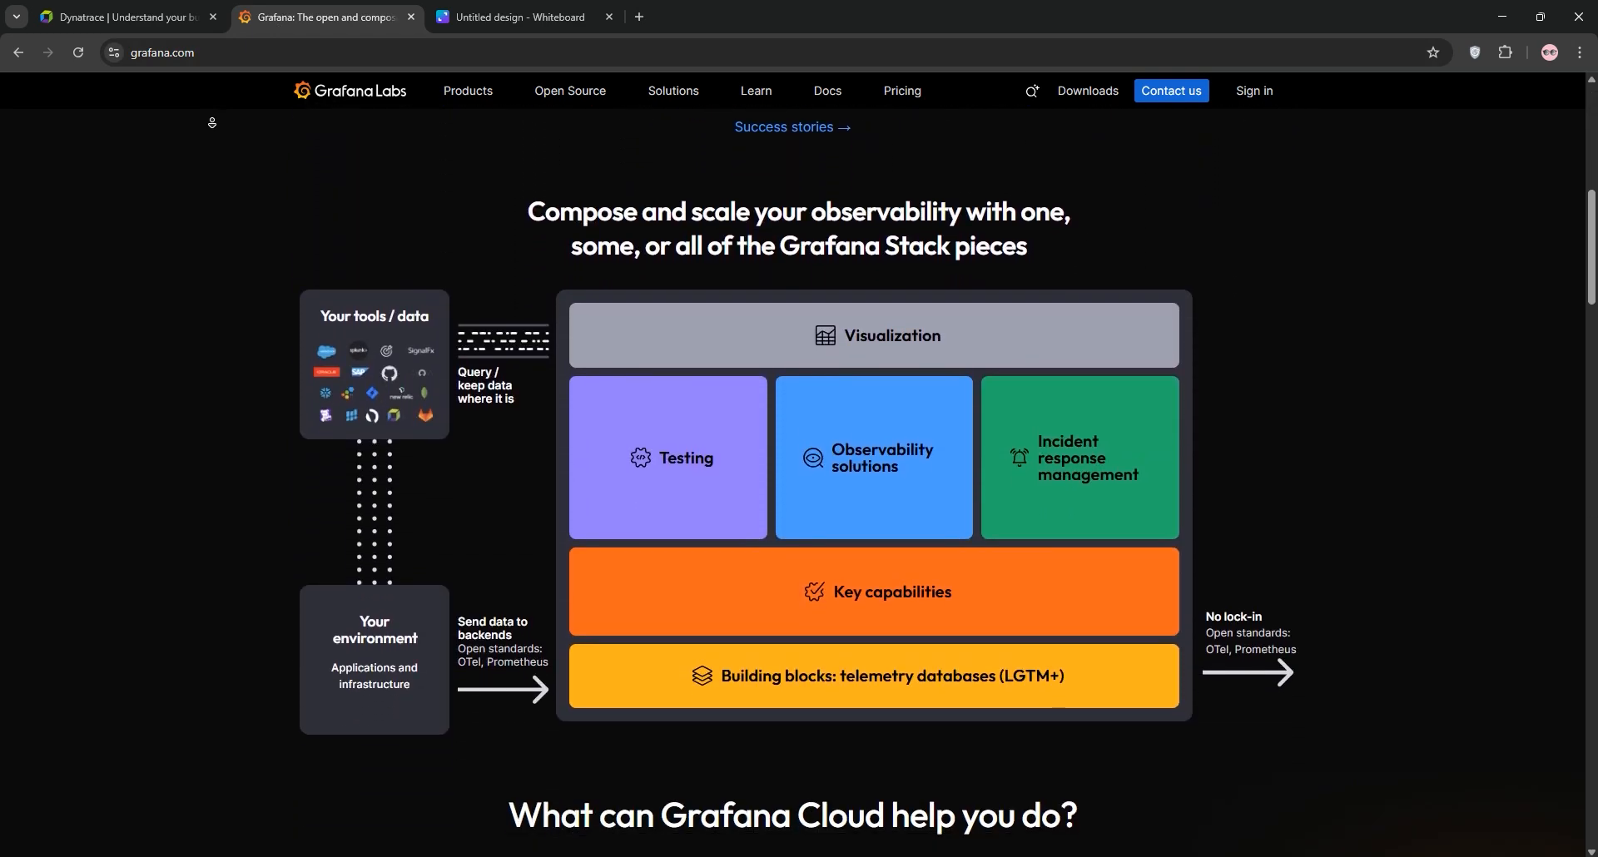
pyautogui.scroll(-3)
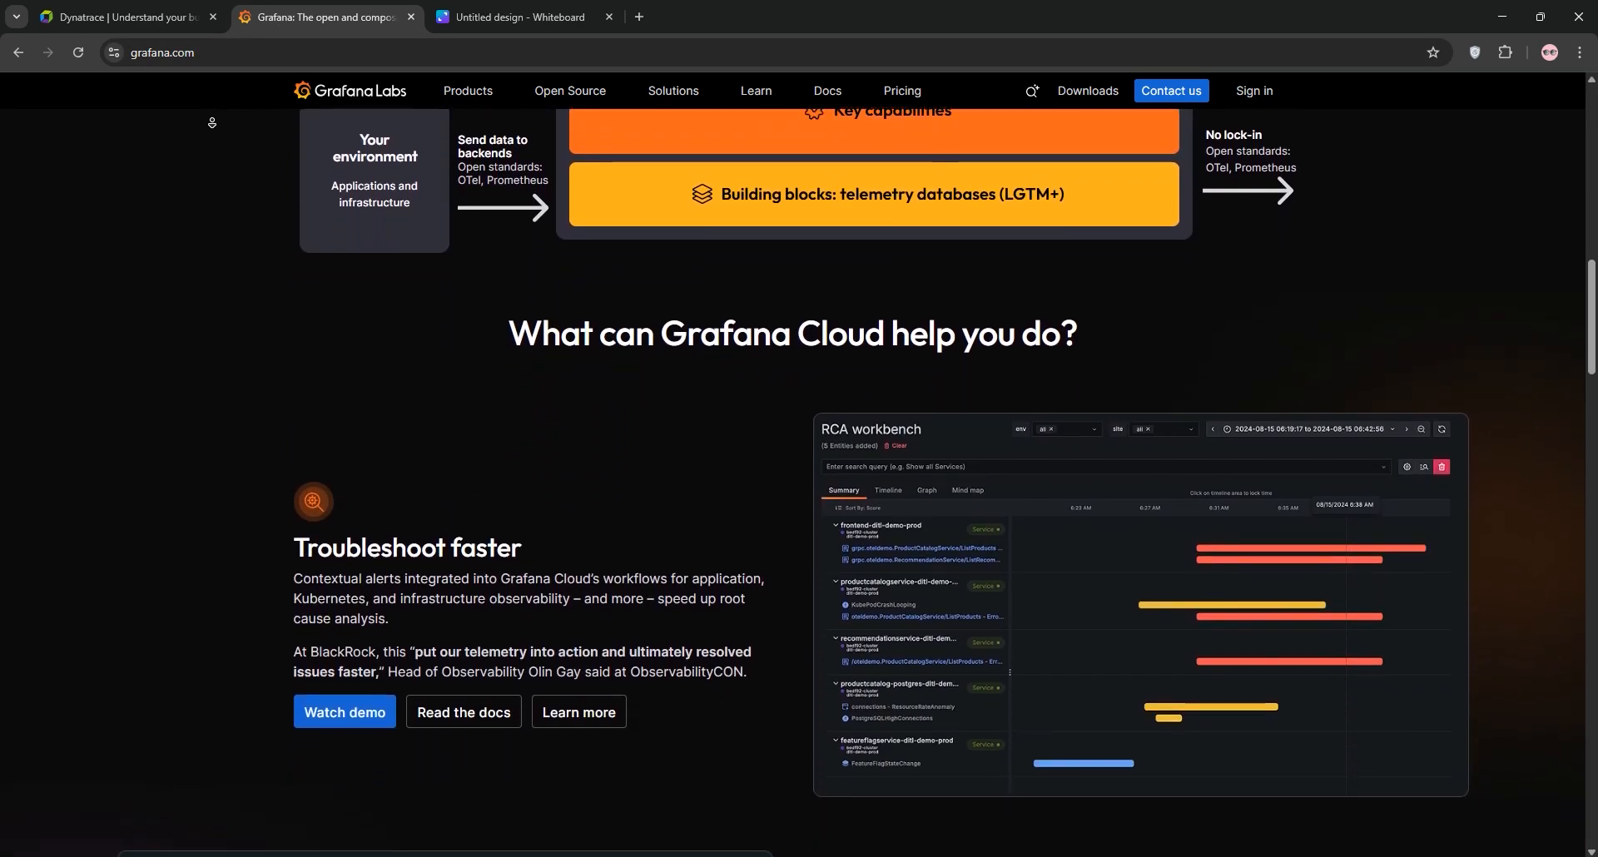
pyautogui.scroll(-3)
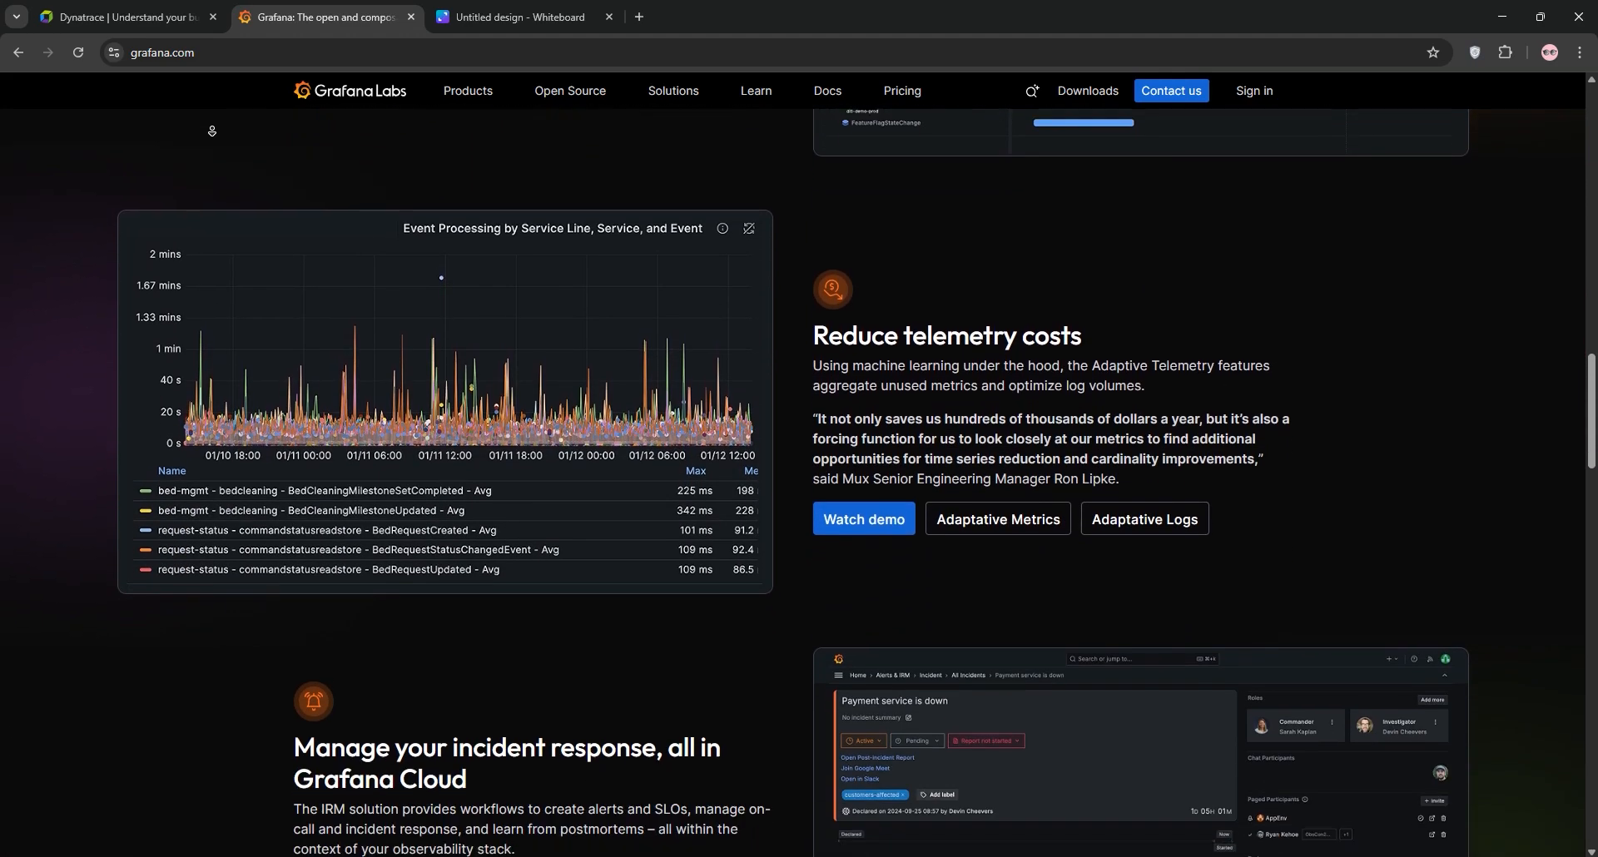
pyautogui.scroll(-3)
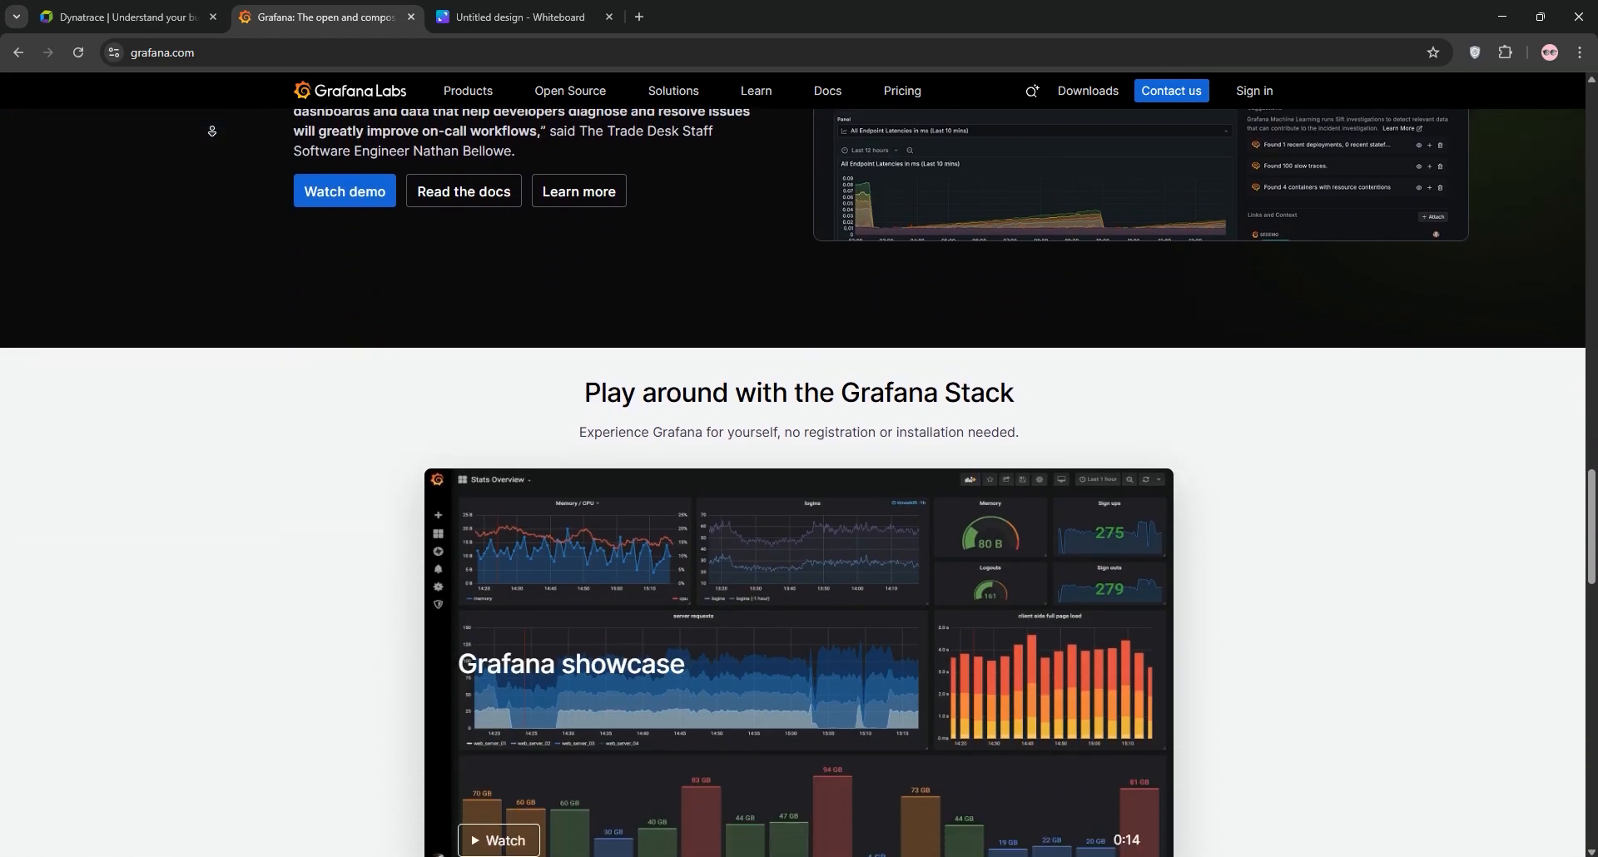
pyautogui.scroll(-3)
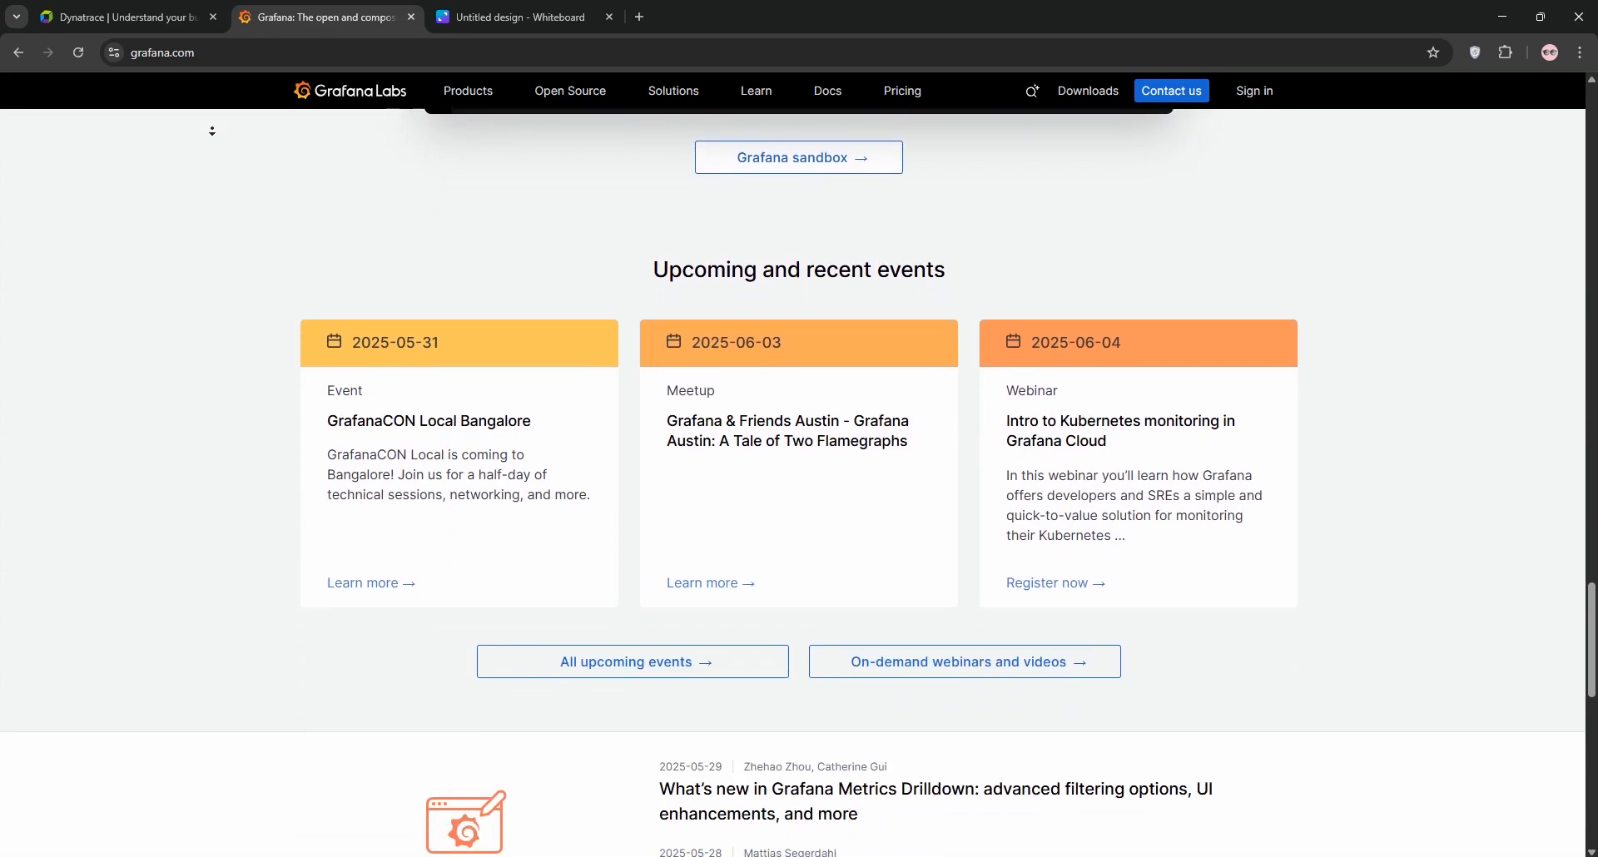
pyautogui.scroll(-3)
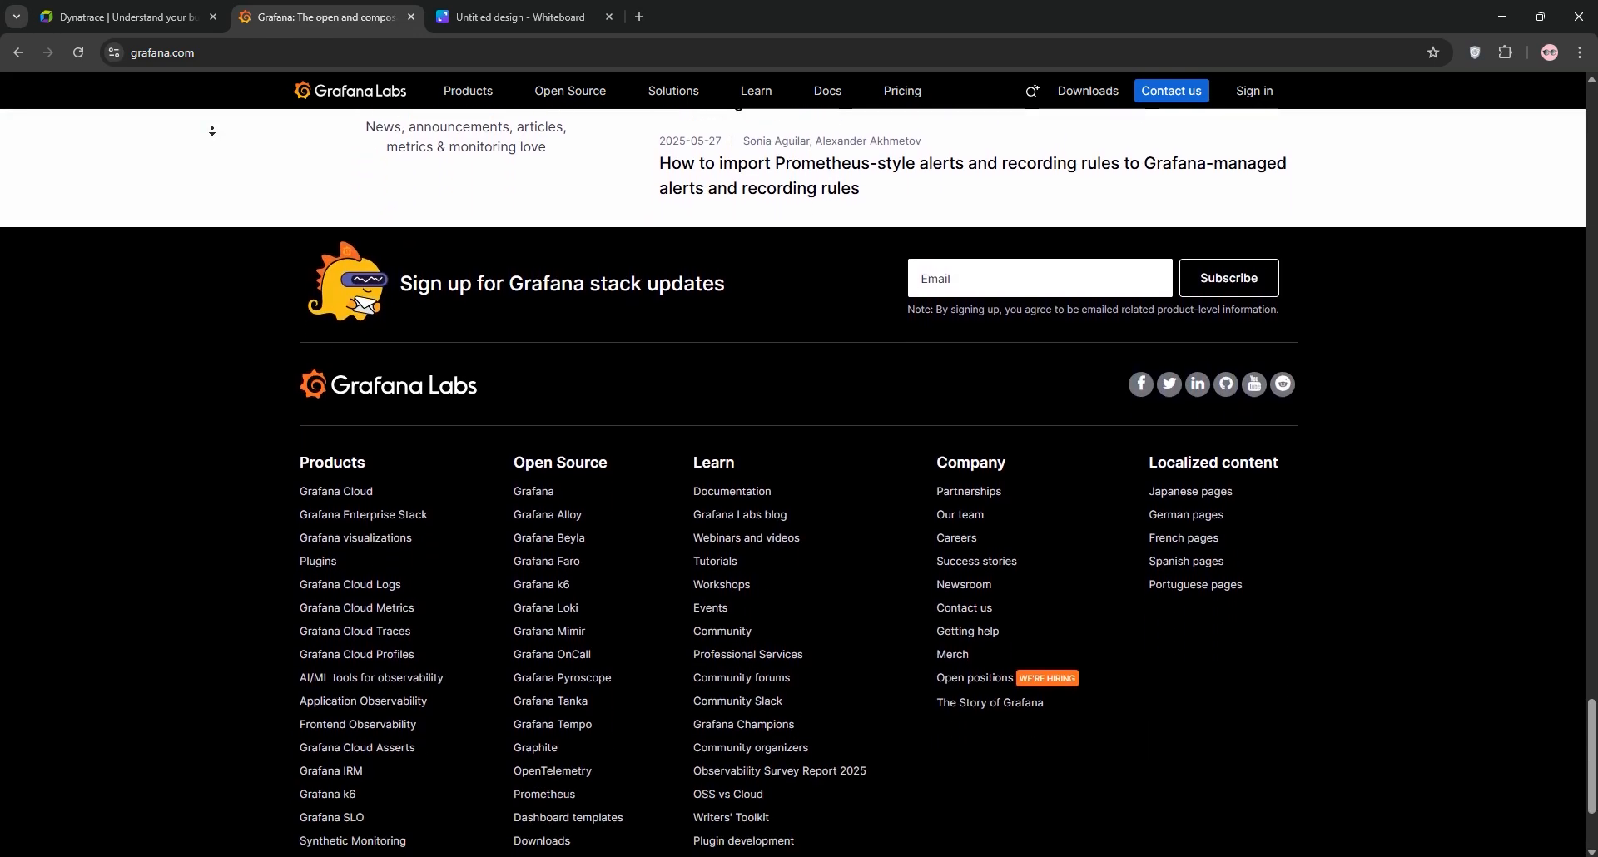
# Step: Bring up the Canva whiteboard with the Dynatrace vs Grafana comparison table
pyautogui.click(520, 16)
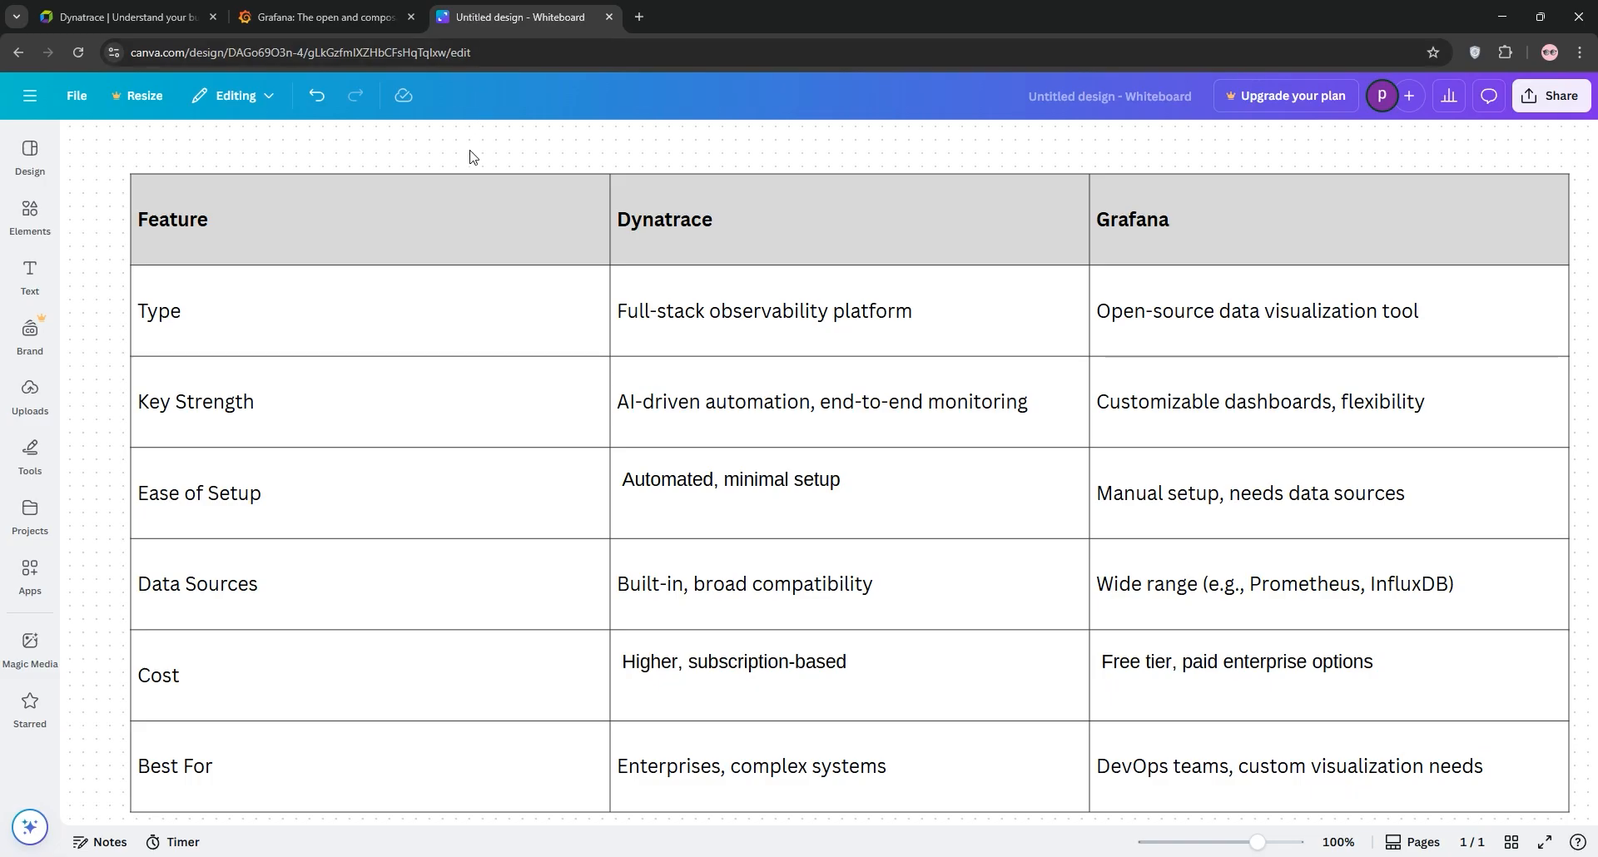